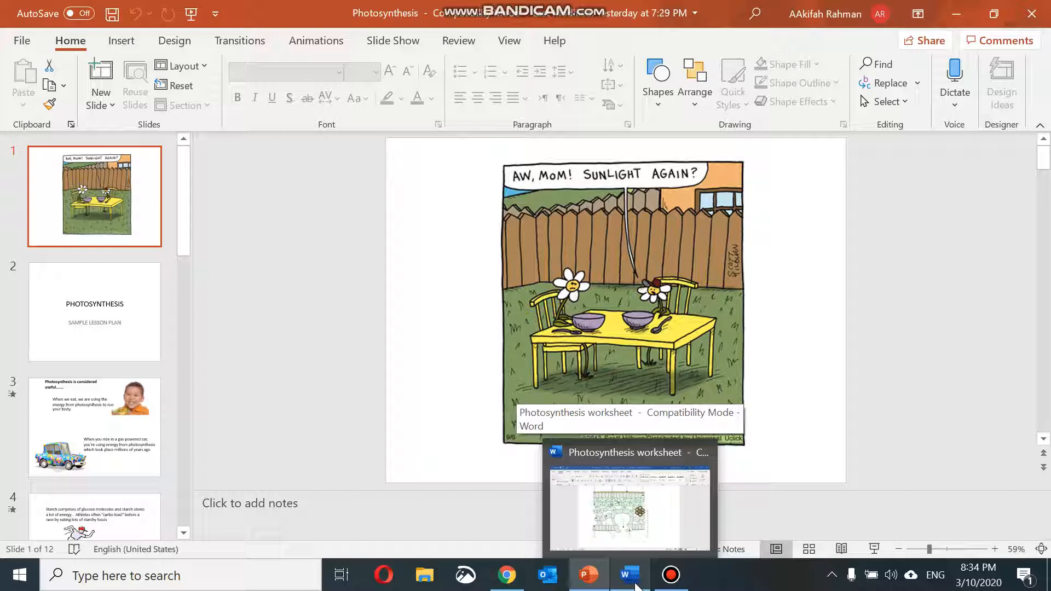
Review the open Photosynthesis worksheet, slides and browser video before starting
{"action": "left_click", "coordinate": [628, 575]}
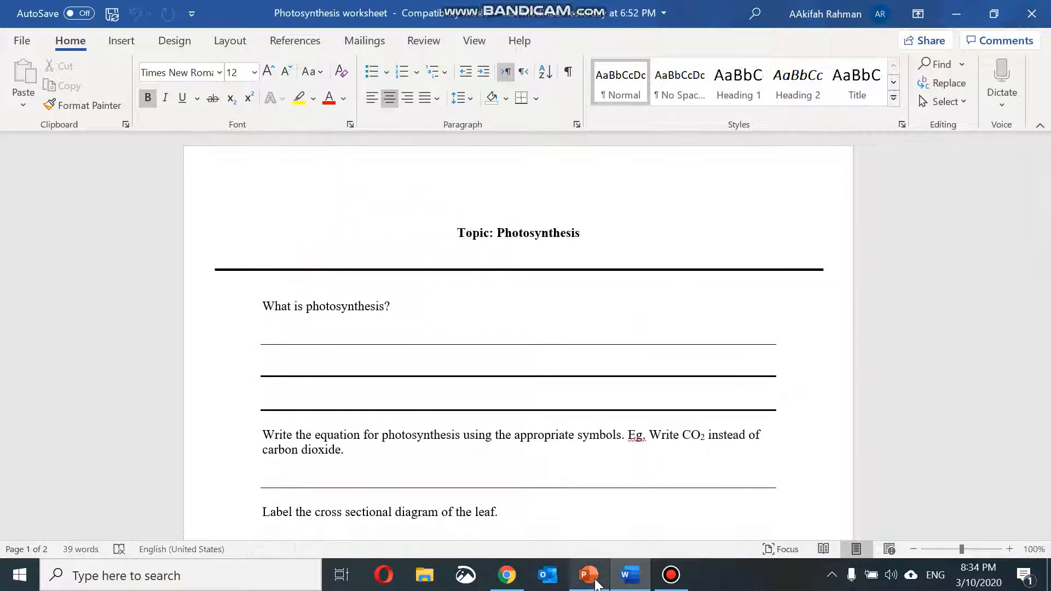
{"action": "left_click", "coordinate": [588, 574]}
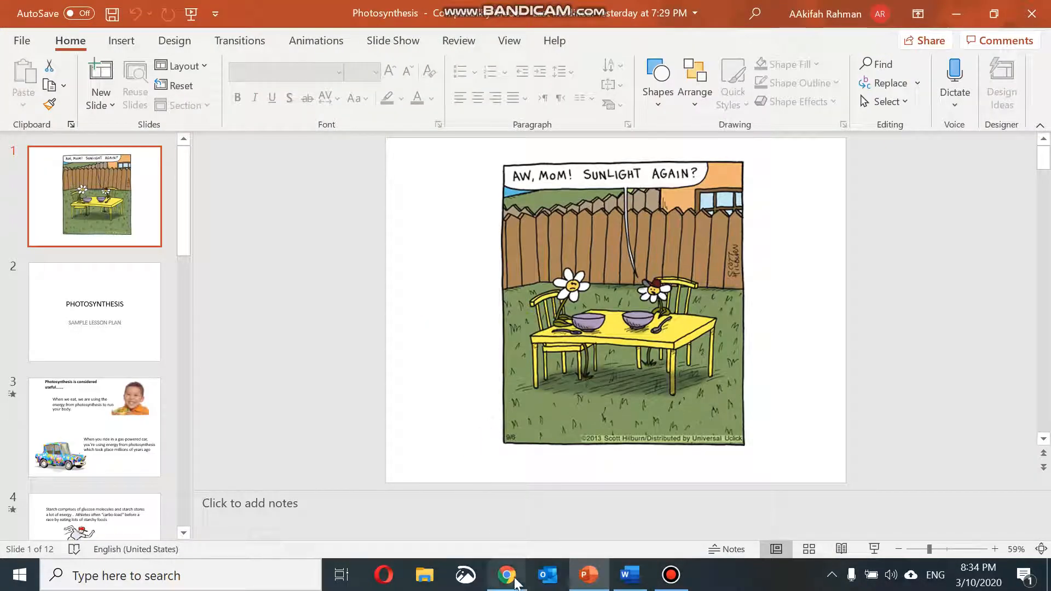
{"action": "left_click", "coordinate": [507, 575]}
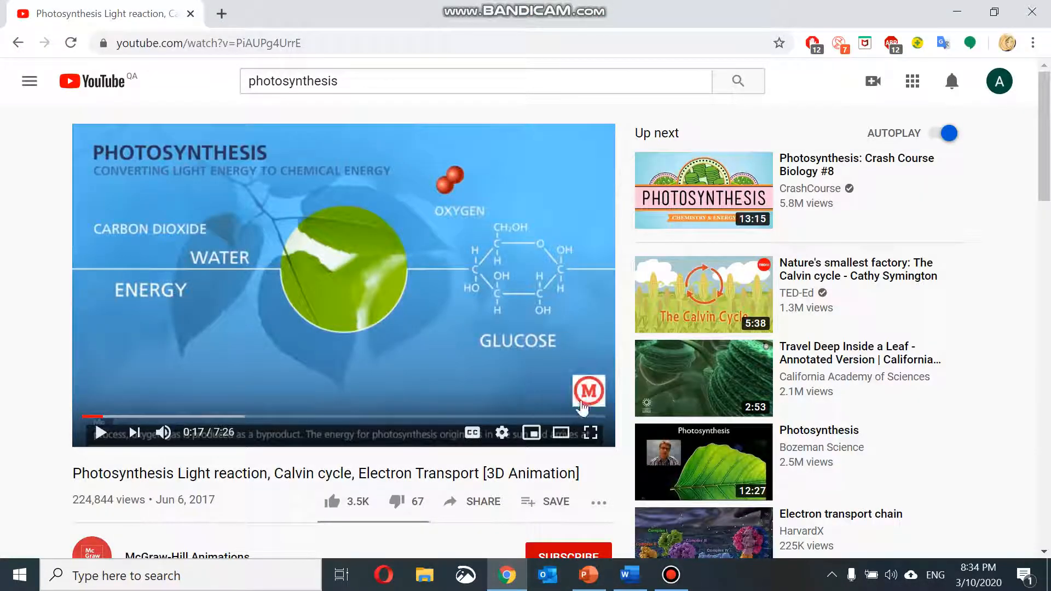
{"action": "mouse_move", "coordinate": [588, 575]}
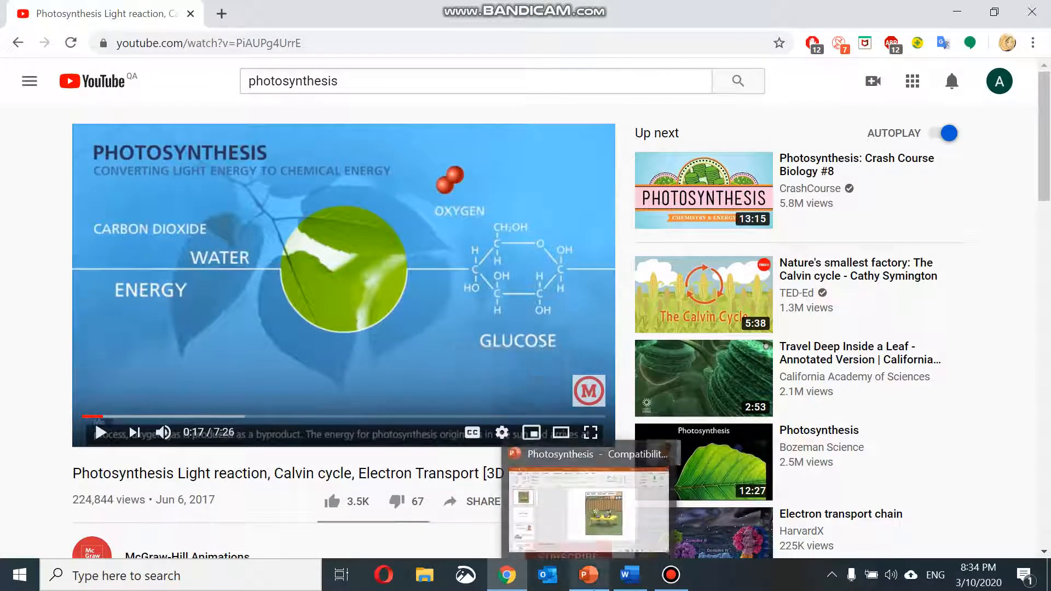
{"action": "left_click", "coordinate": [588, 575]}
{"action": "type", "text": "p"}
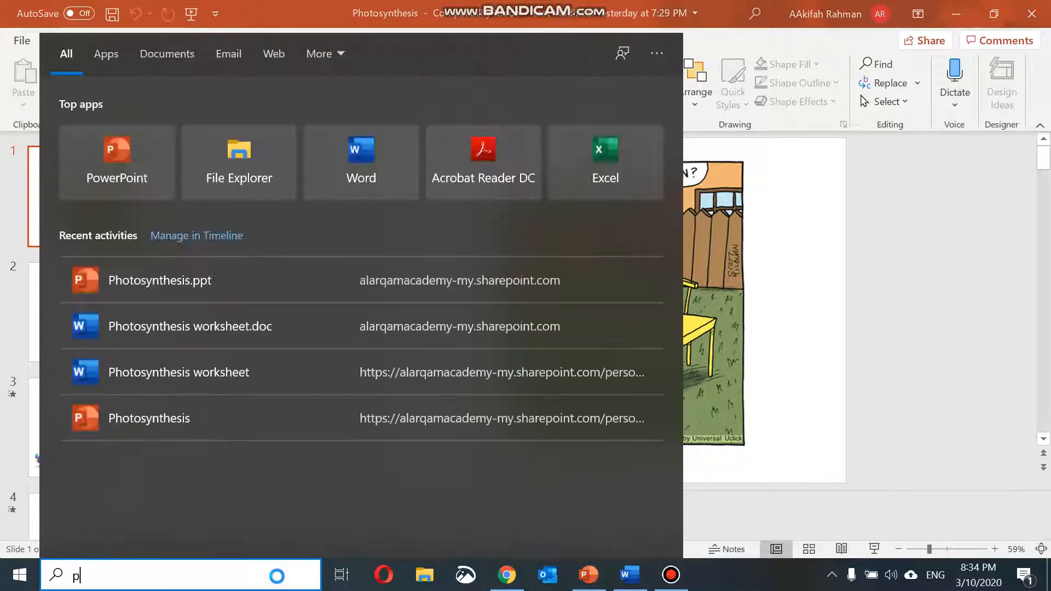
Launch PowerPoint from the Start menu and start Screen Recording from Insert > Media
{"action": "type", "text": "owe"}
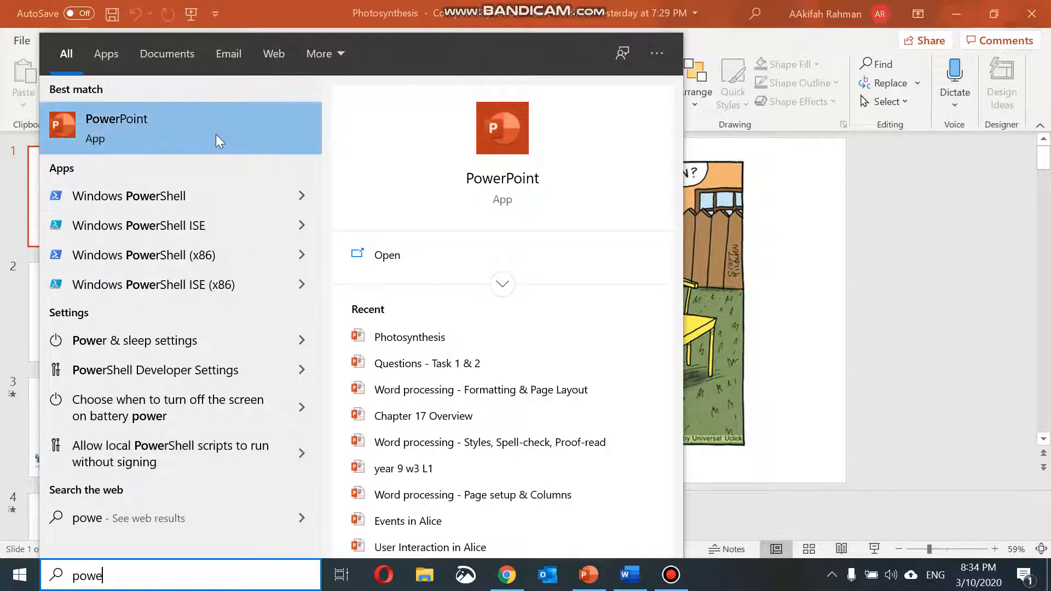
{"action": "left_click", "coordinate": [117, 123]}
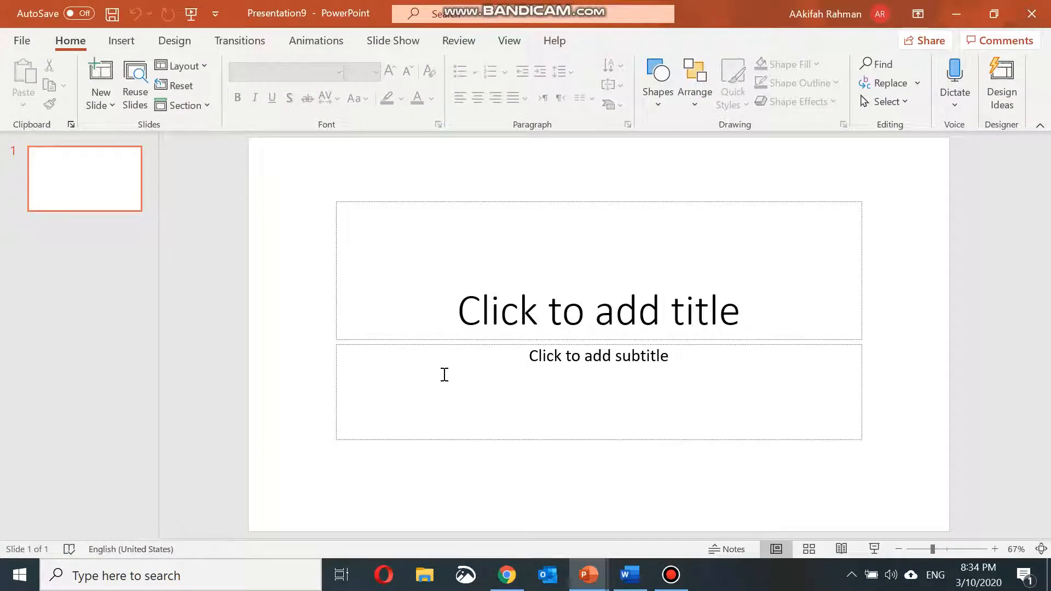
{"action": "mouse_move", "coordinate": [634, 294]}
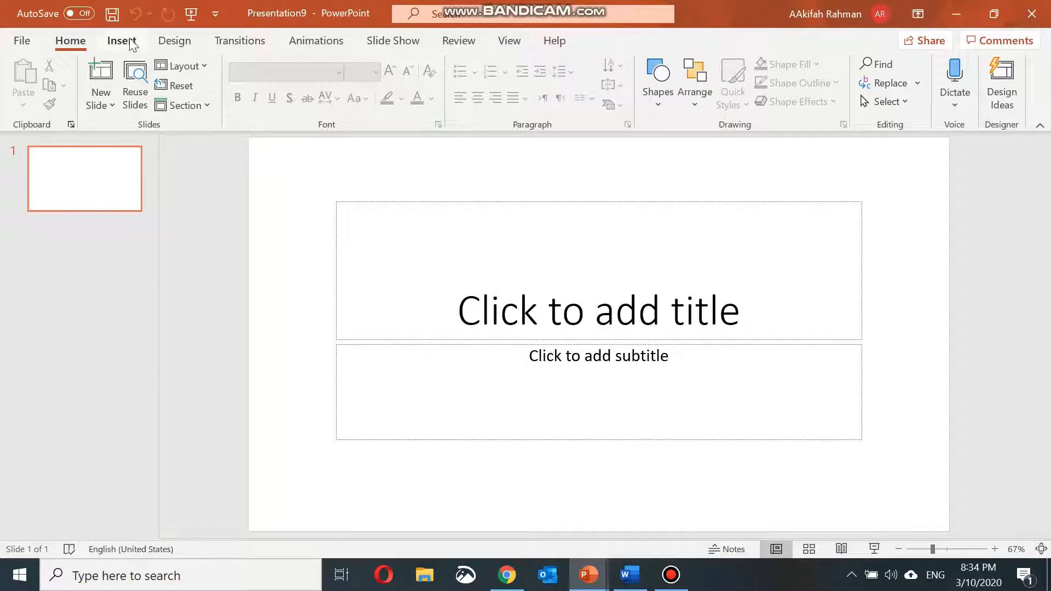
{"action": "left_click", "coordinate": [121, 41]}
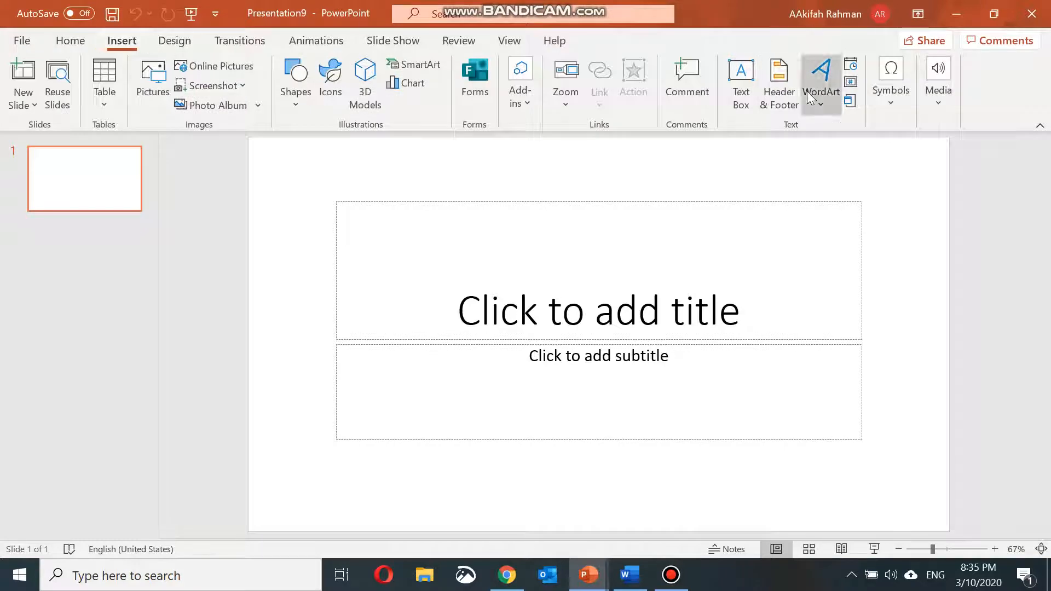
{"action": "left_click", "coordinate": [938, 76]}
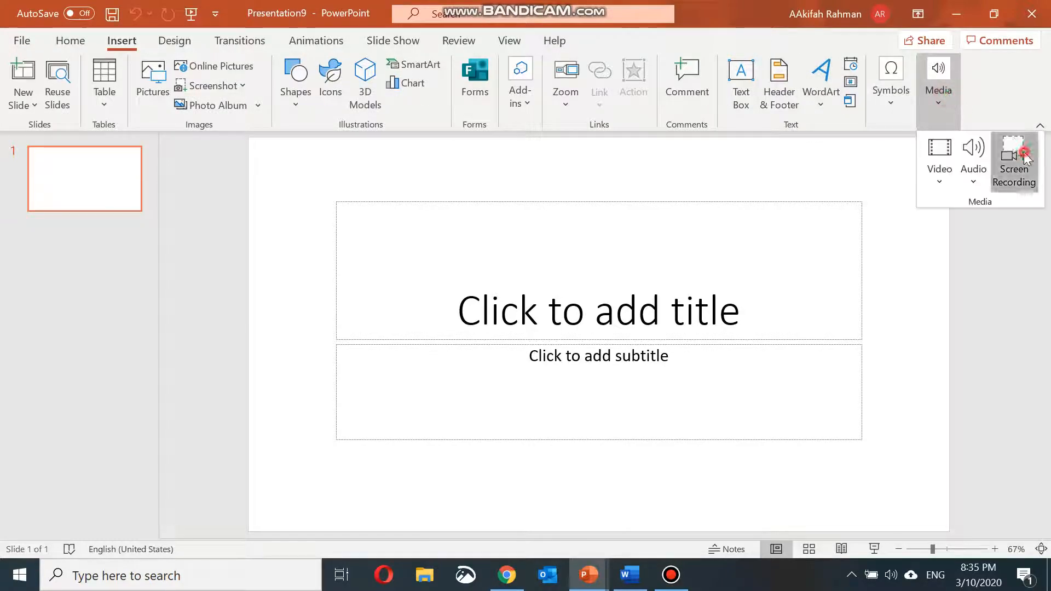
{"action": "left_click", "coordinate": [1014, 156]}
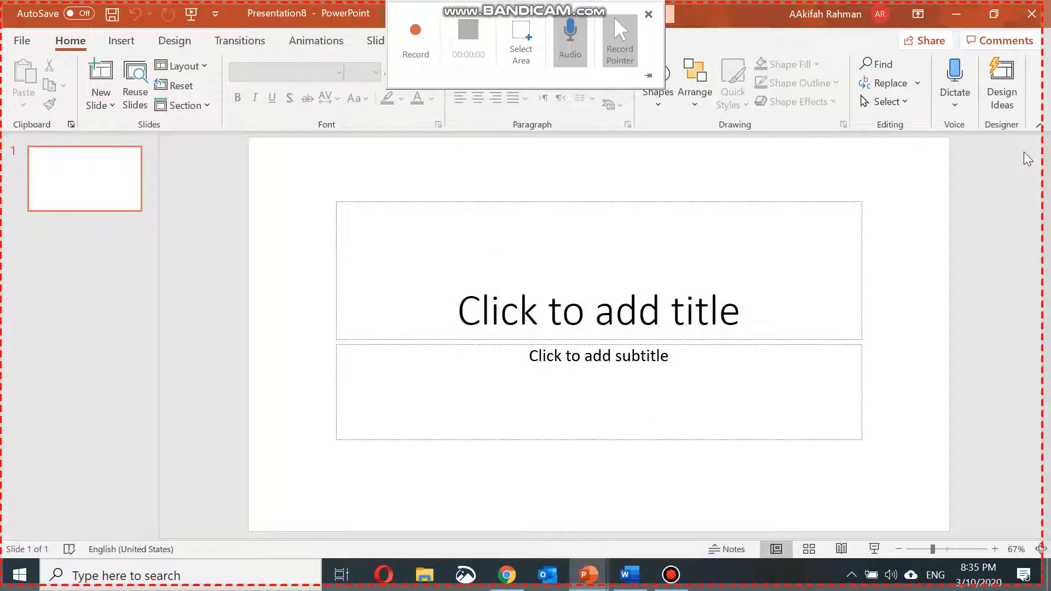
{"action": "mouse_move", "coordinate": [217, 103]}
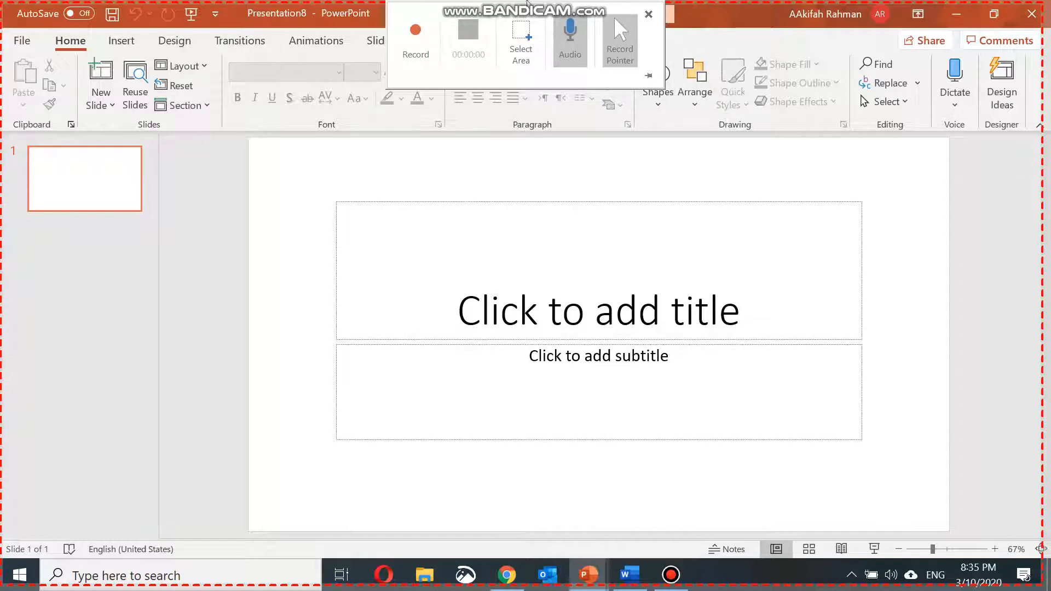
{"action": "mouse_move", "coordinate": [555, 138]}
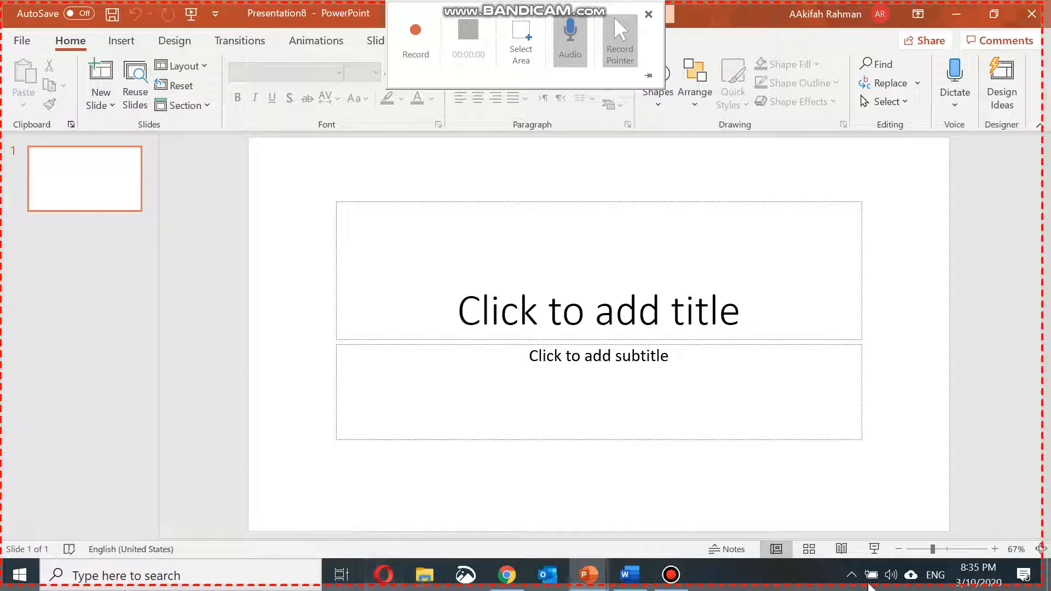
{"action": "mouse_move", "coordinate": [521, 39]}
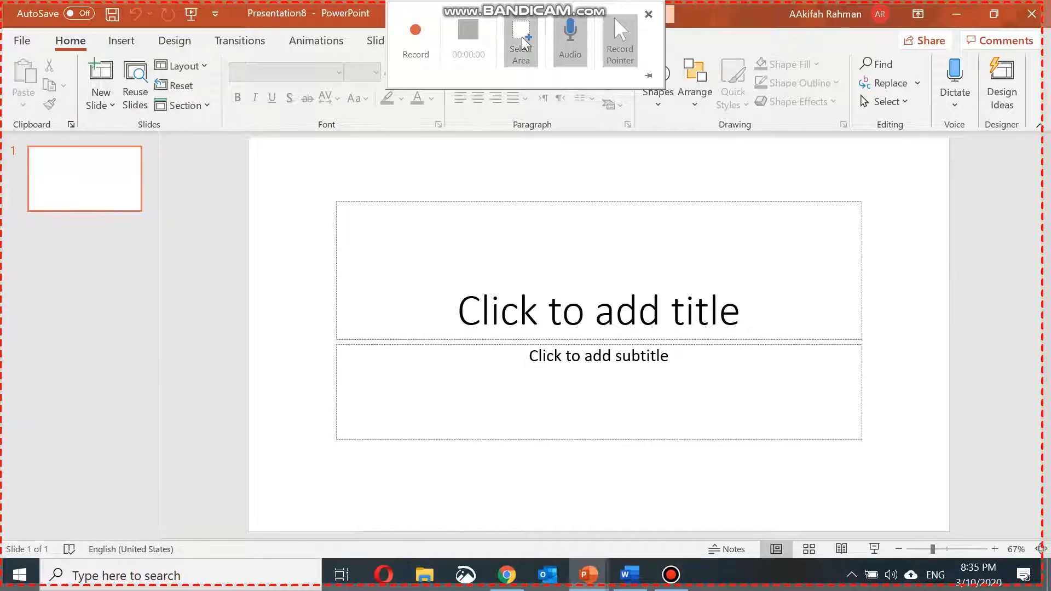
{"action": "left_click", "coordinate": [521, 38]}
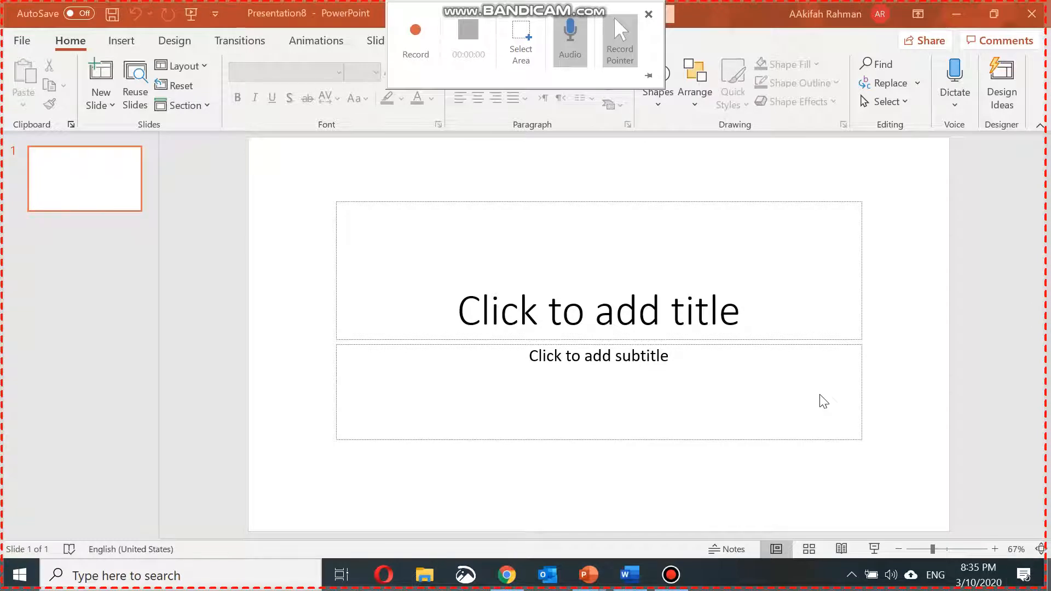
{"action": "mouse_move", "coordinate": [433, 66]}
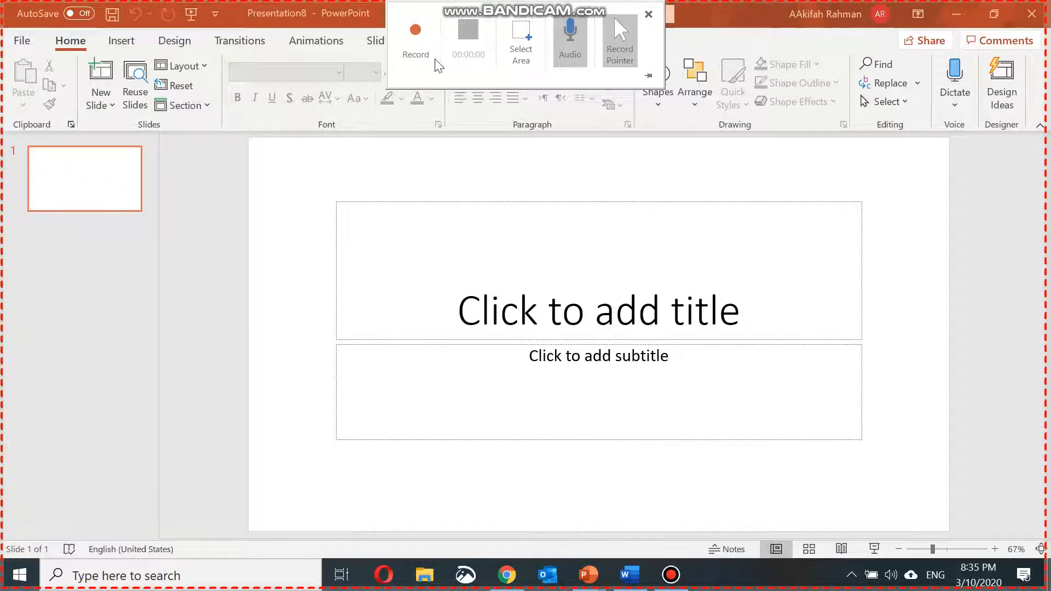
{"action": "mouse_move", "coordinate": [430, 61]}
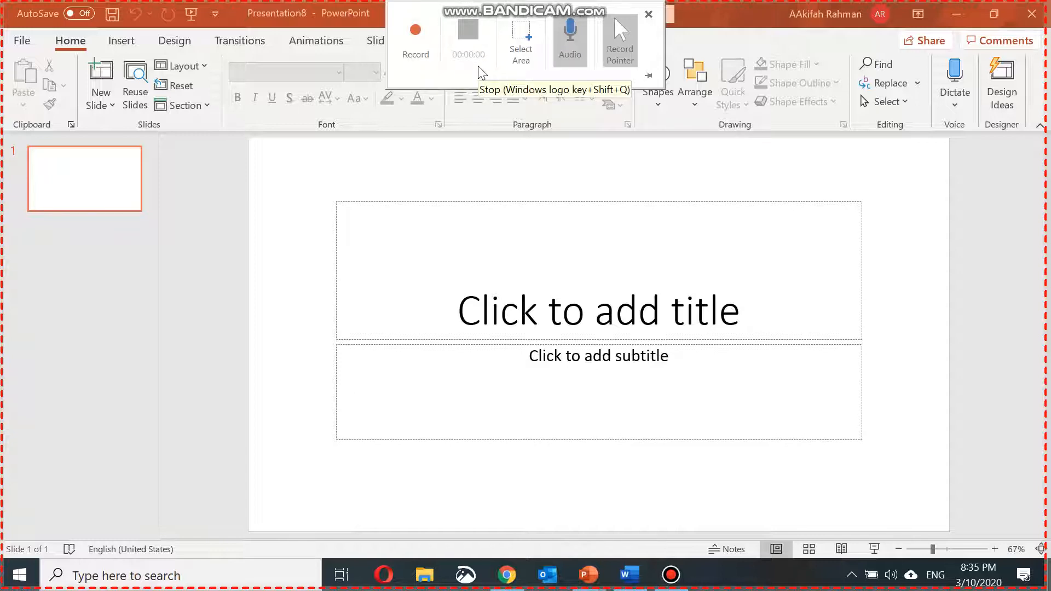
{"action": "mouse_move", "coordinate": [414, 38]}
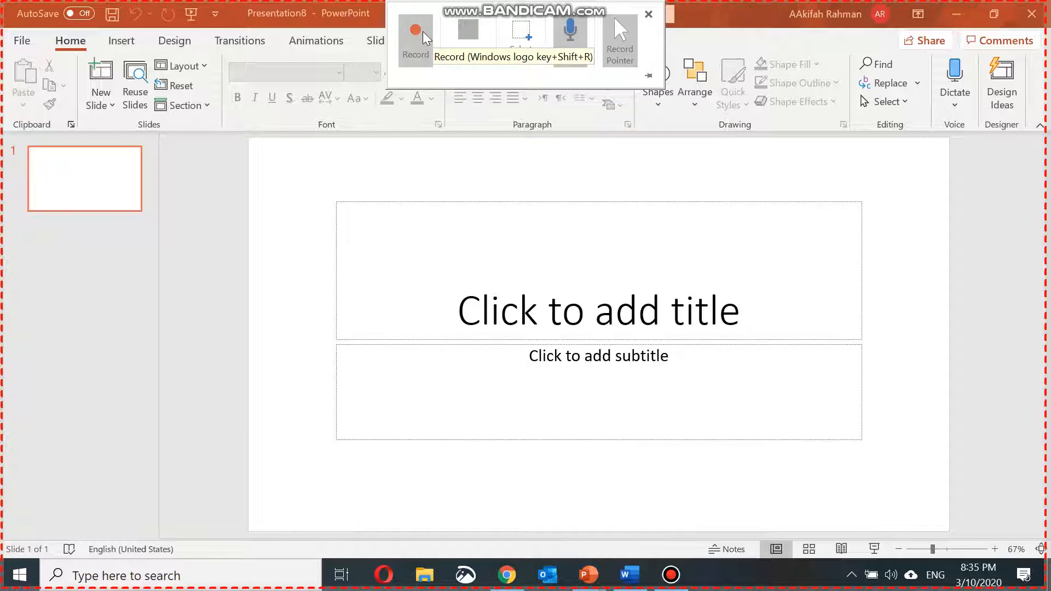
Start recording, advance the slideshow and mark the slide text with the ink pen
{"action": "left_click", "coordinate": [415, 33]}
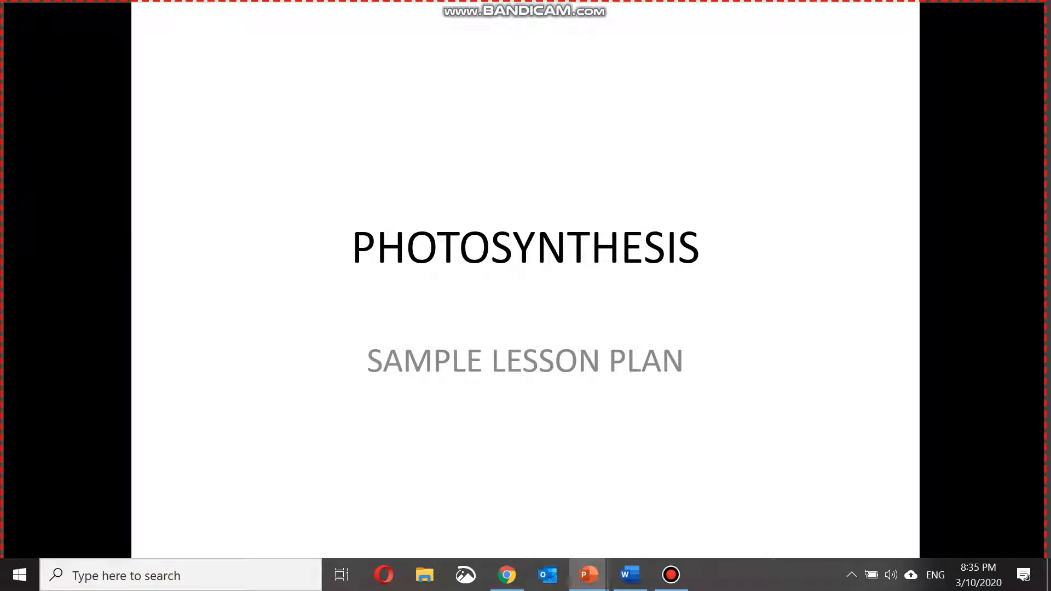
{"action": "key", "text": "Right"}
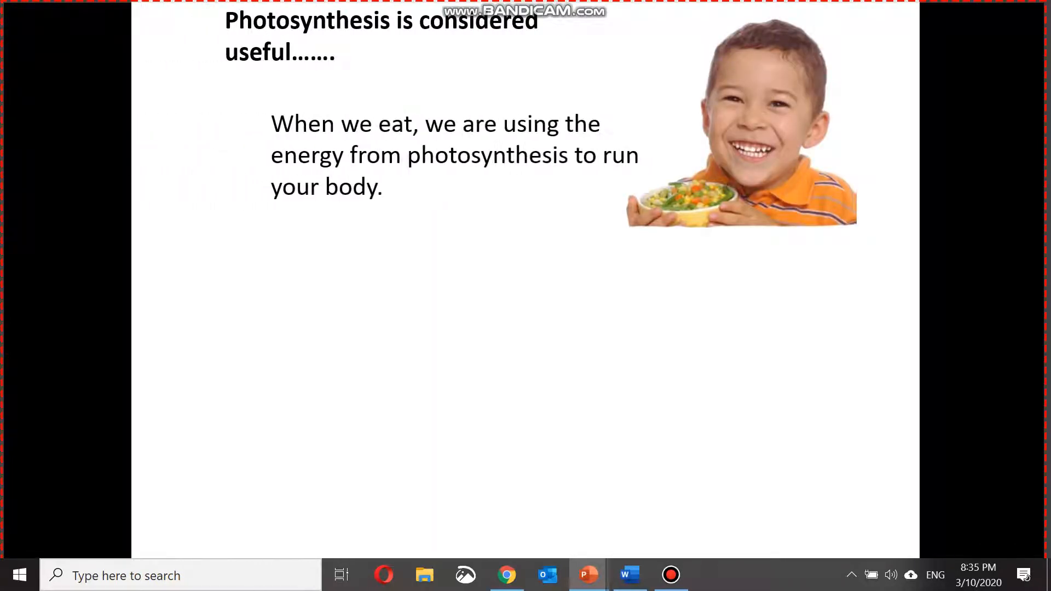
{"action": "mouse_move", "coordinate": [898, 321]}
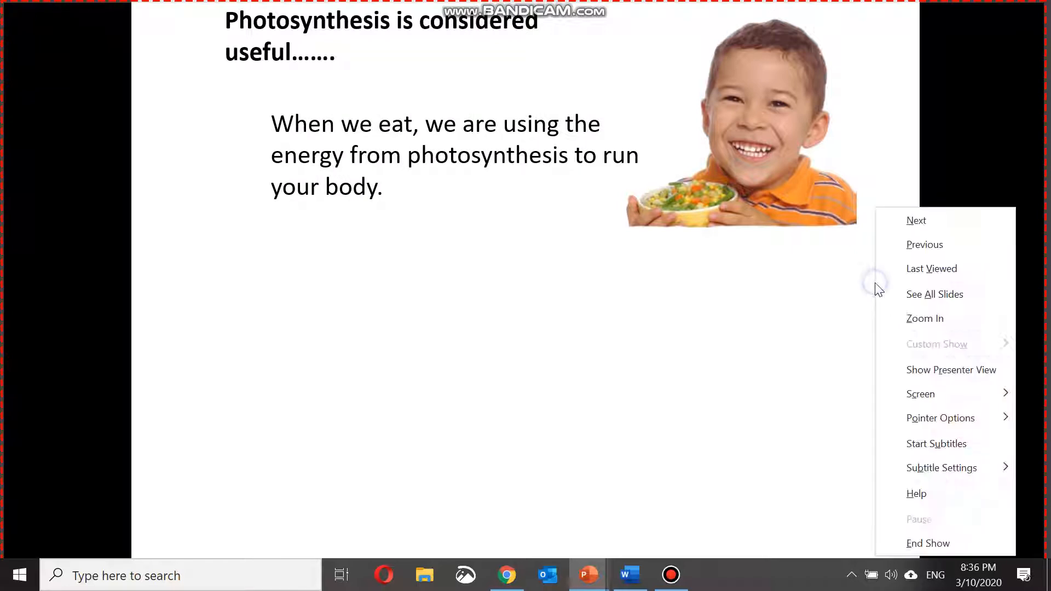
{"action": "left_click", "coordinate": [955, 418]}
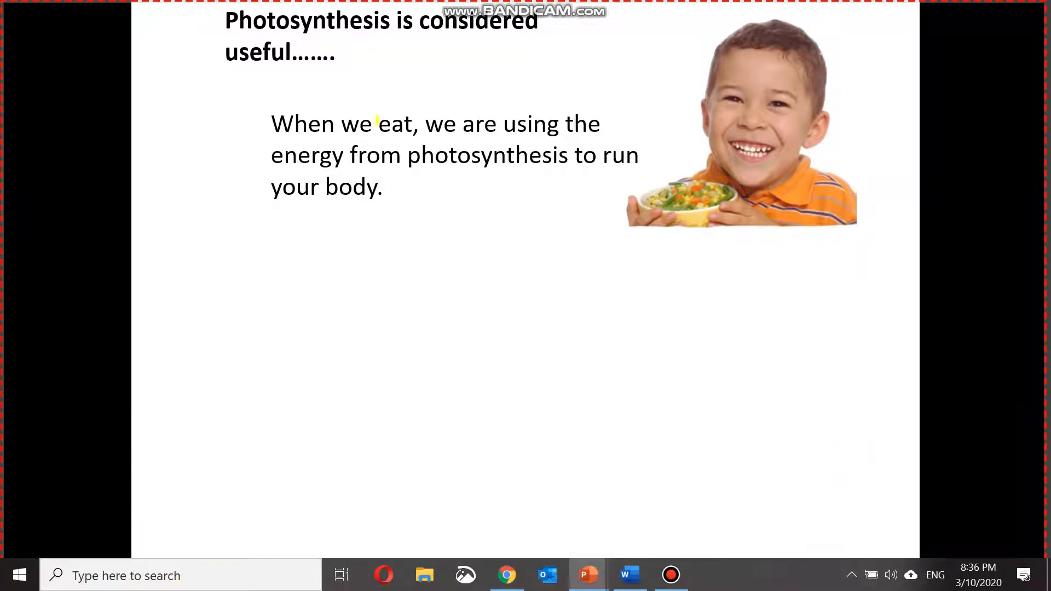
{"action": "left_click_drag", "start_coordinate": [343, 123], "coordinate": [415, 123]}
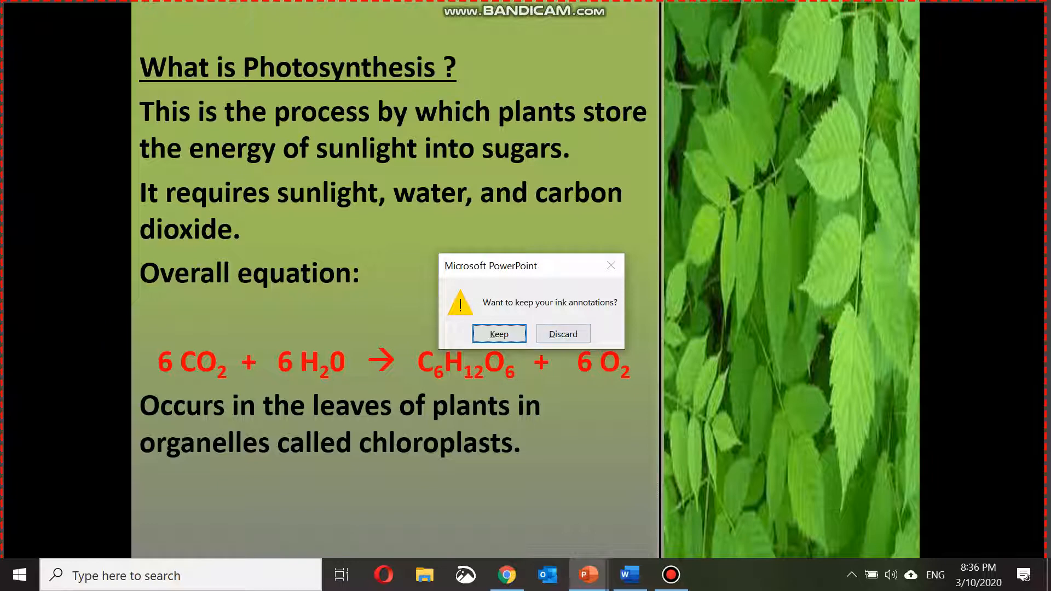
{"action": "mouse_move", "coordinate": [808, 64]}
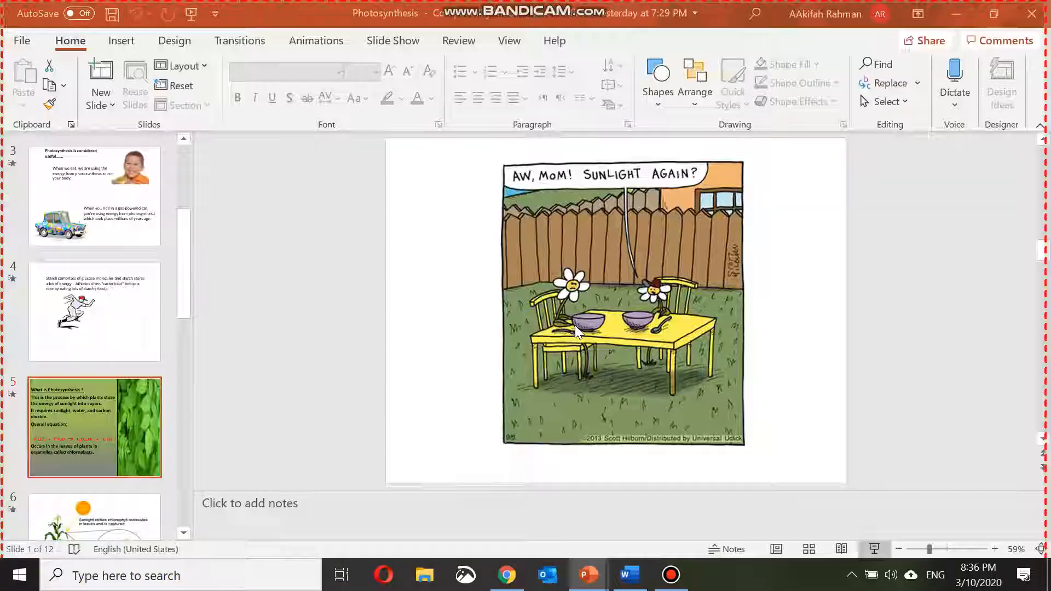
Switch to the photosynthesis worksheet in Word and scroll to the starch-testing question
{"action": "left_click", "coordinate": [630, 574]}
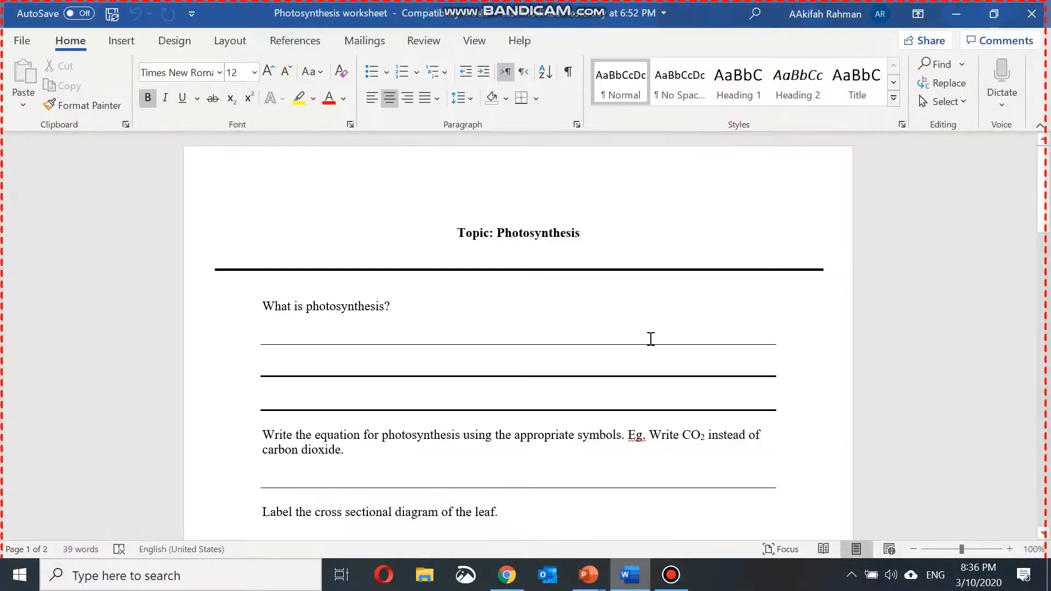
{"action": "scroll", "scroll_direction": "down", "scroll_amount": 3}
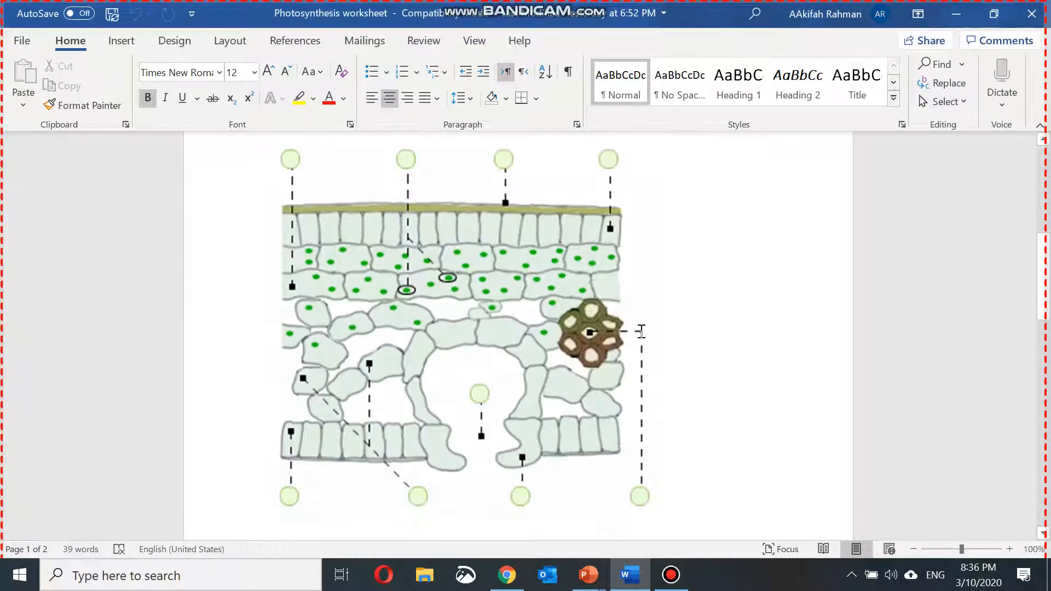
{"action": "scroll", "scroll_direction": "down", "scroll_amount": 3}
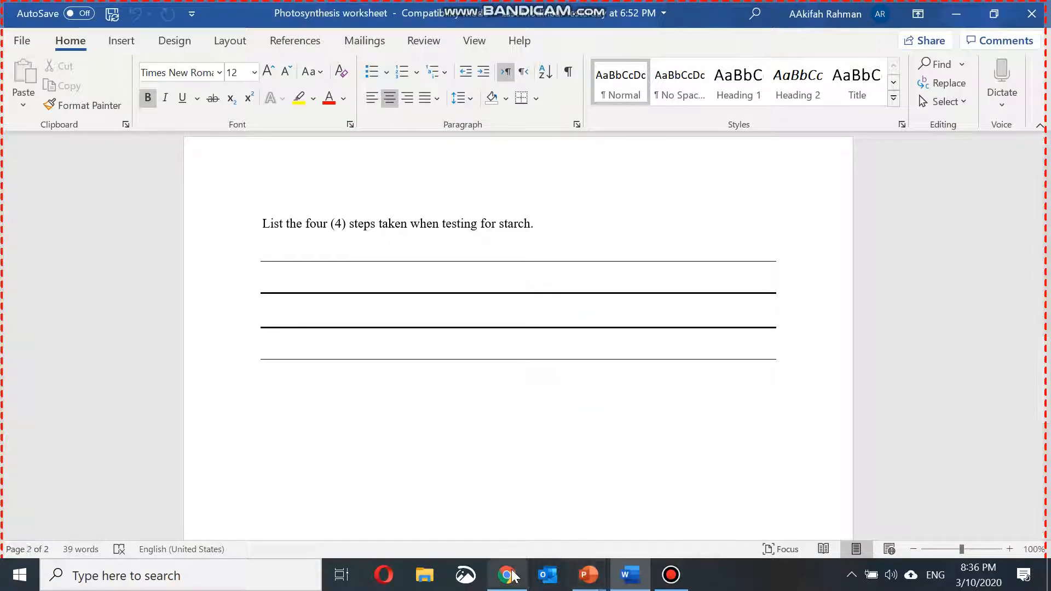
Bring up the YouTube photosynthesis animation in Chrome and play it briefly
{"action": "left_click", "coordinate": [504, 574]}
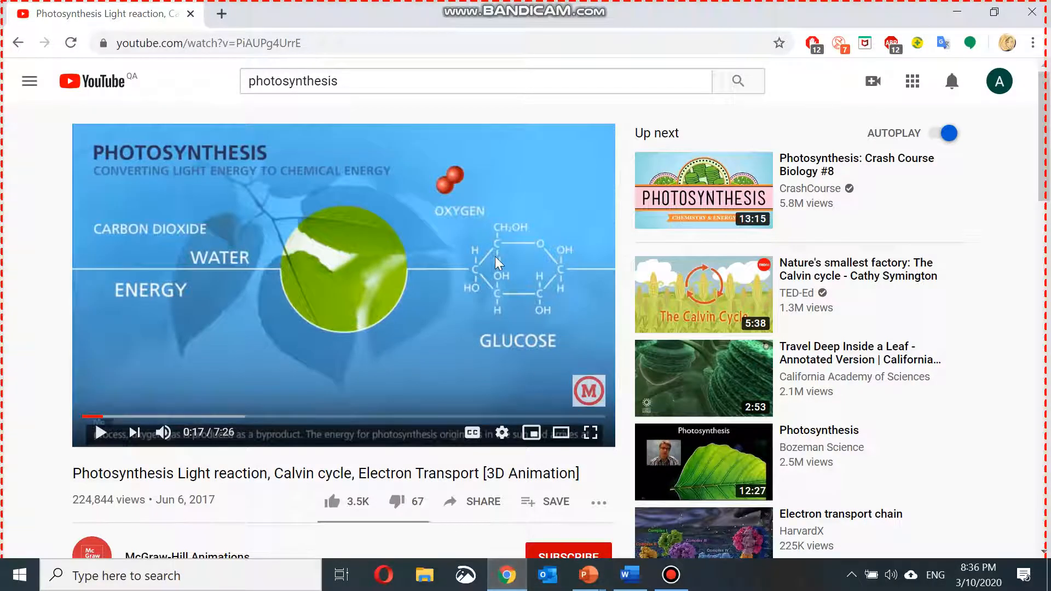
{"action": "left_click", "coordinate": [98, 432]}
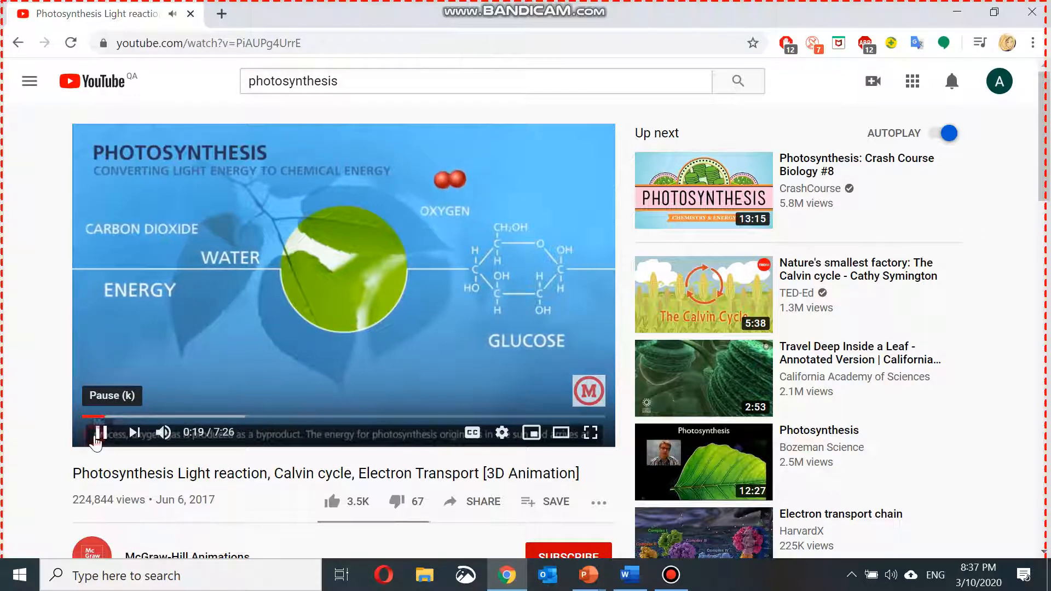
{"action": "mouse_move", "coordinate": [587, 575]}
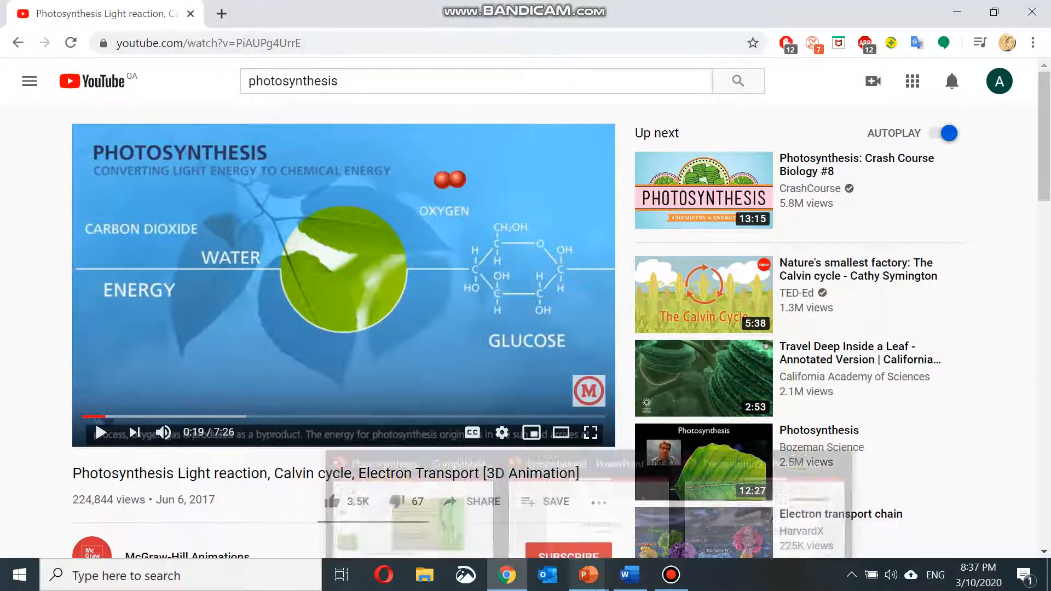
Return to the slide with the 1:14 recorded clip and play it to check
{"action": "left_click", "coordinate": [589, 575]}
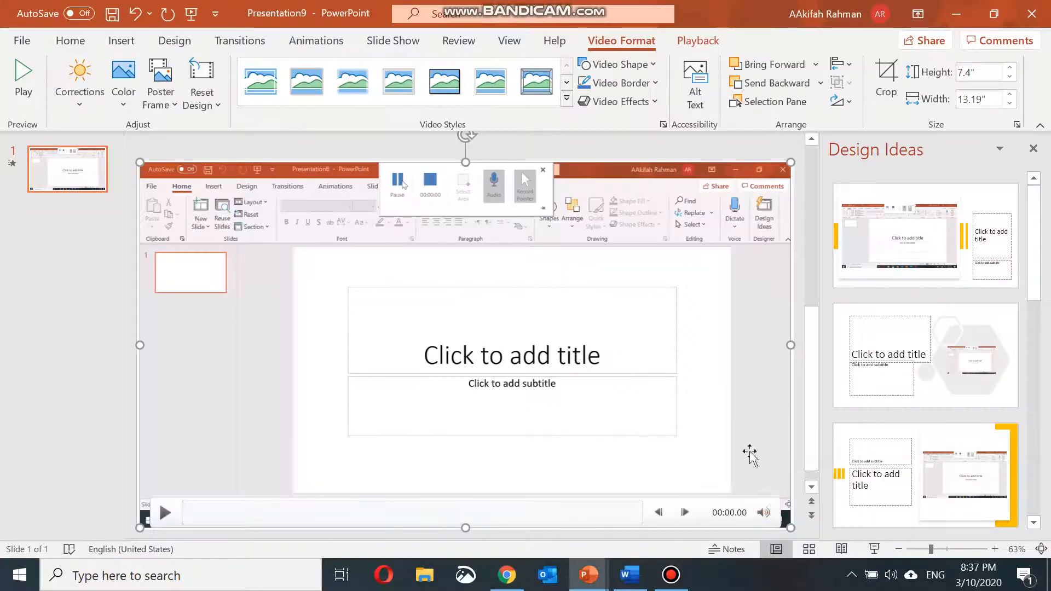
{"action": "mouse_move", "coordinate": [659, 306]}
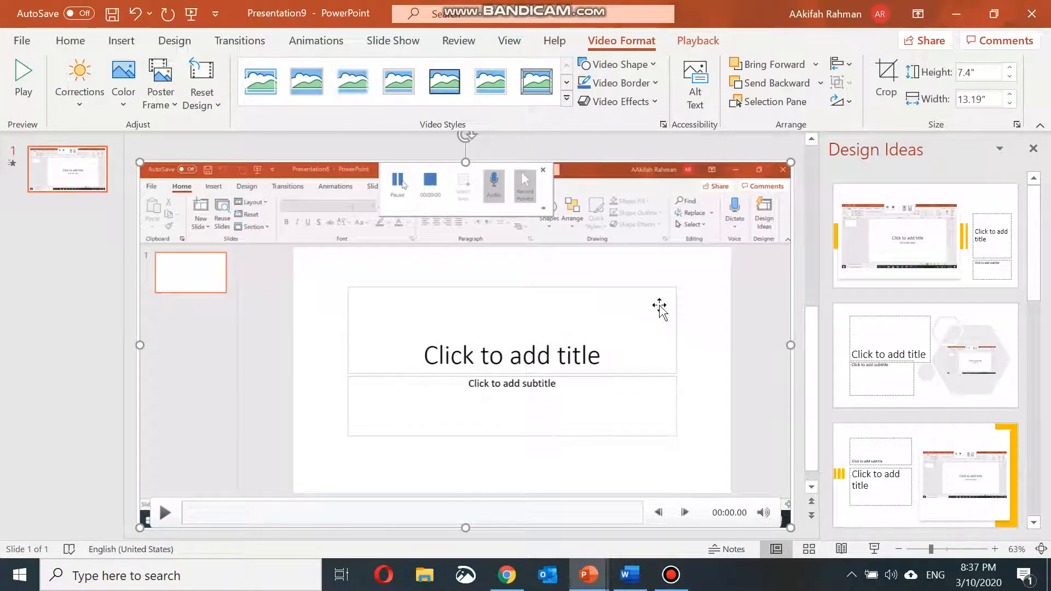
{"action": "mouse_move", "coordinate": [675, 275]}
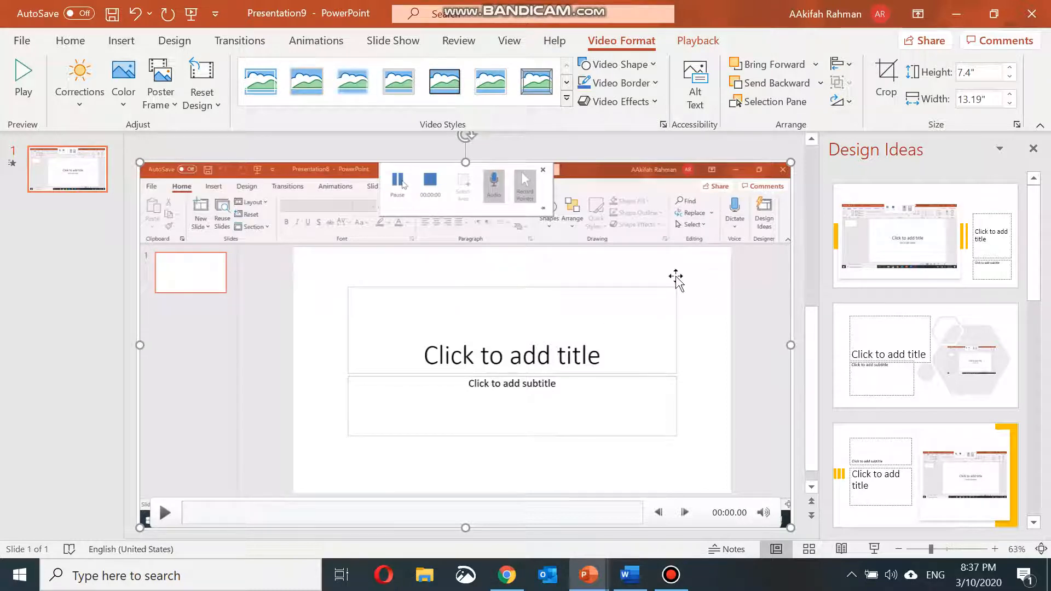
{"action": "mouse_move", "coordinate": [165, 516]}
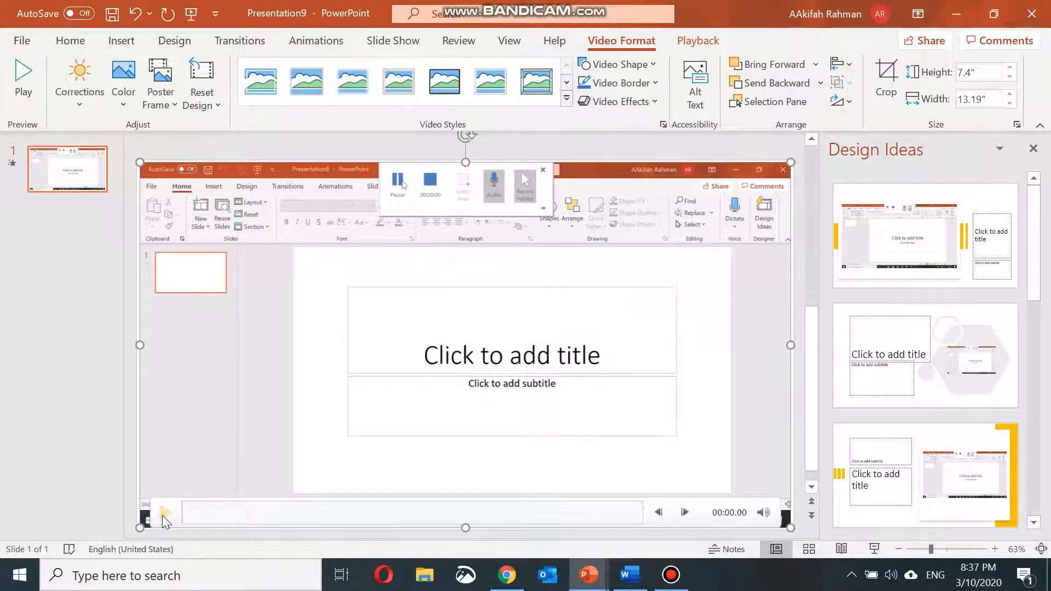
{"action": "left_click", "coordinate": [164, 514]}
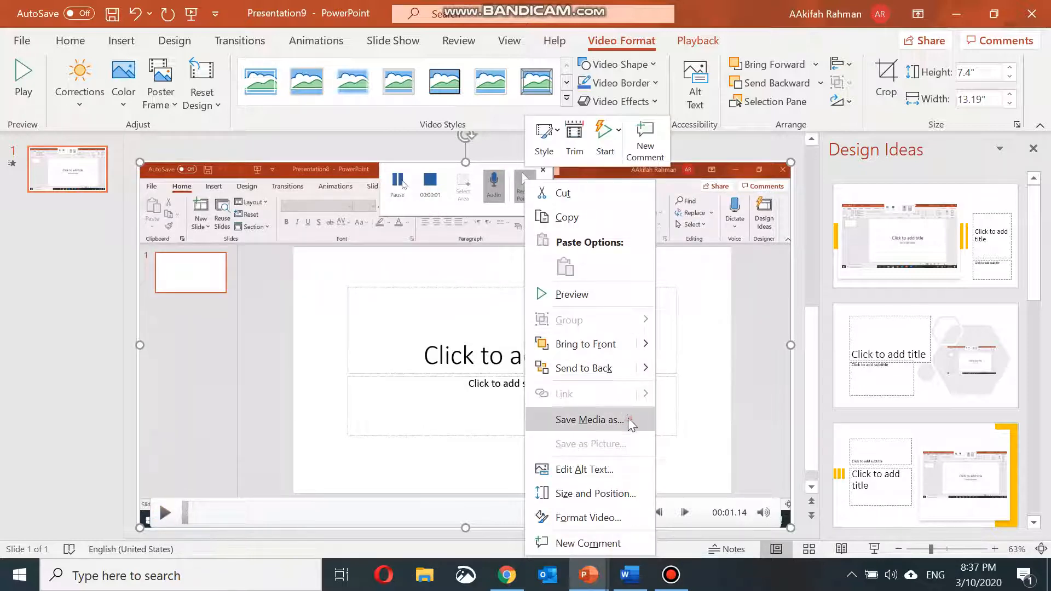
Save the slide's video to the Desktop as 'Final recorded lesson'
{"action": "left_click", "coordinate": [589, 420]}
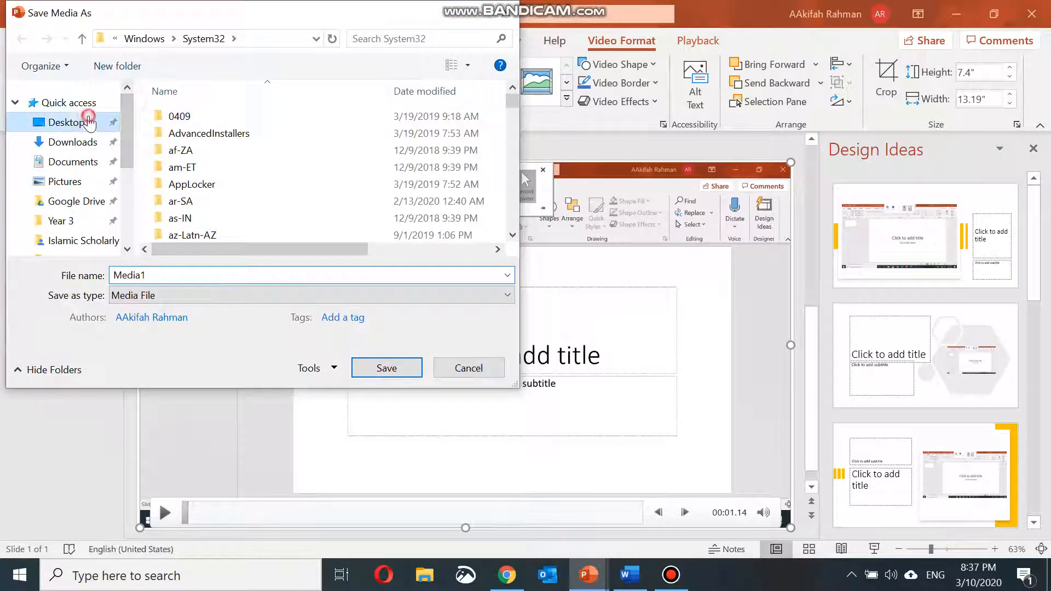
{"action": "left_click", "coordinate": [66, 122]}
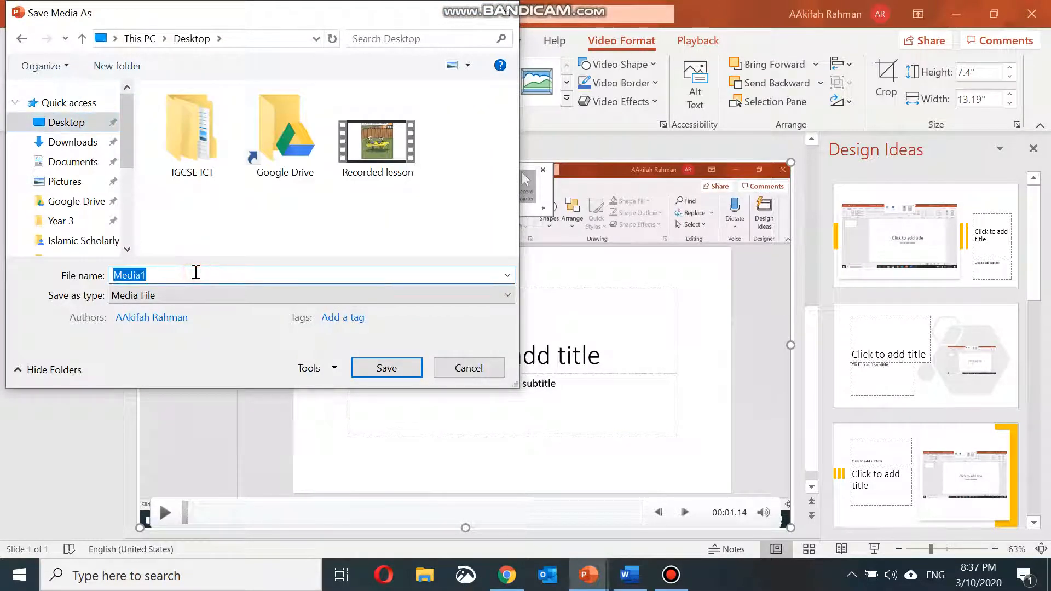
{"action": "type", "text": "Final rec"}
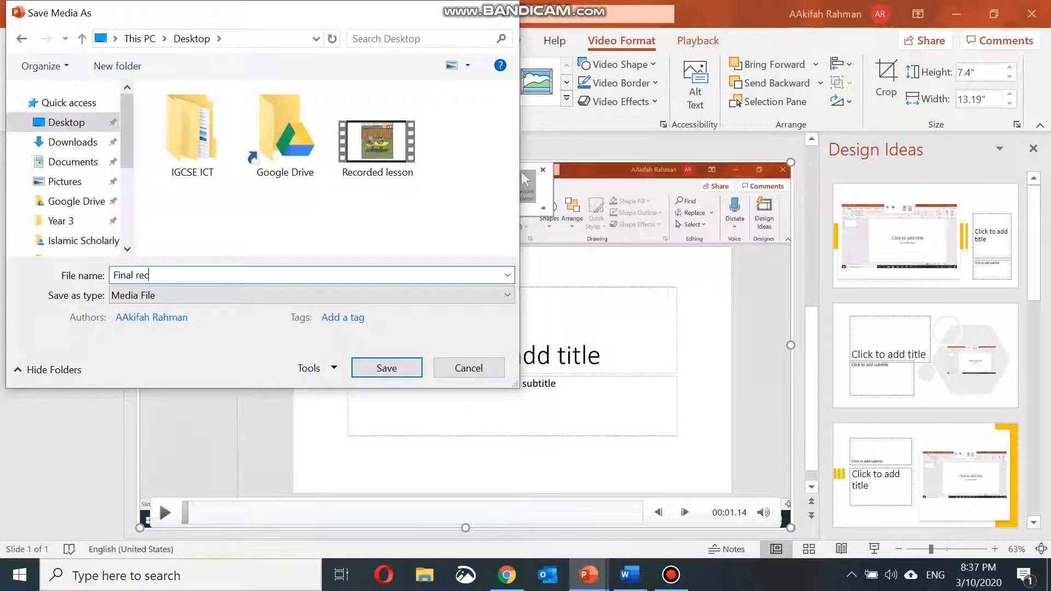
{"action": "type", "text": "orded lesson"}
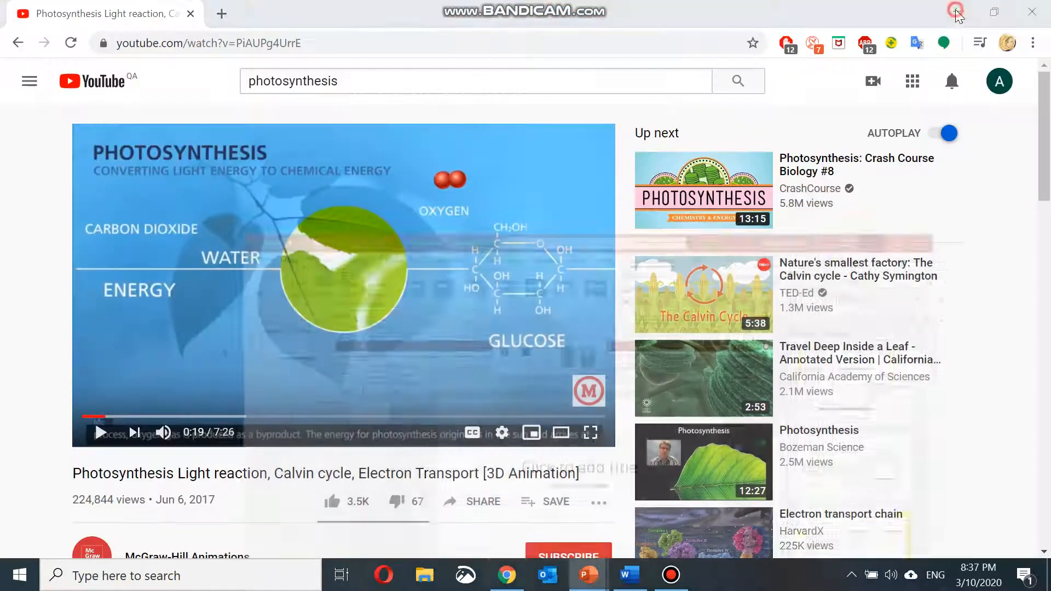
Minimize the remaining windows to leave the desktop showing
{"action": "left_click", "coordinate": [588, 574]}
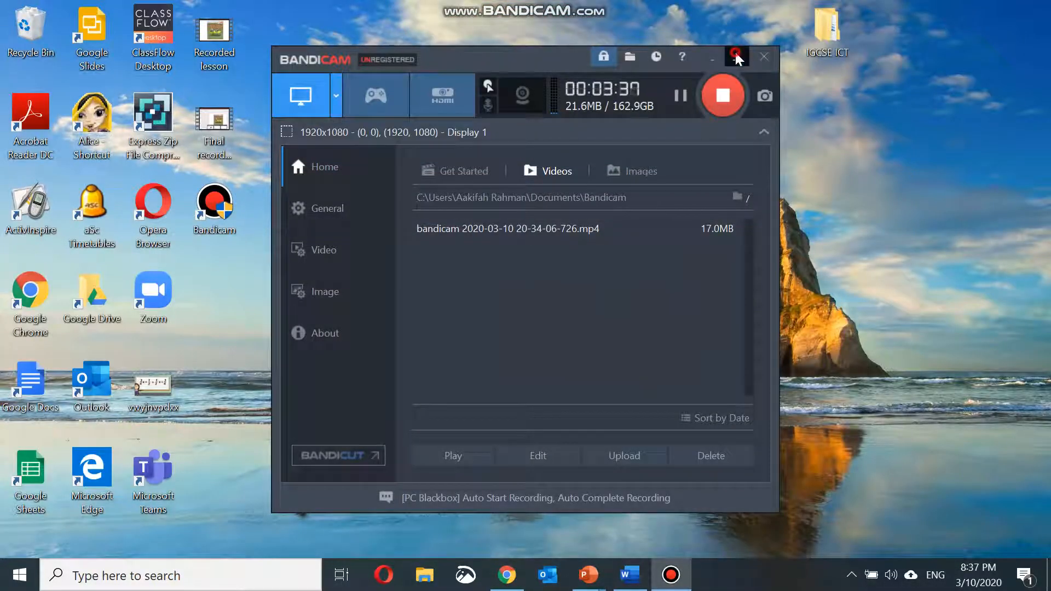
{"action": "left_click", "coordinate": [735, 57]}
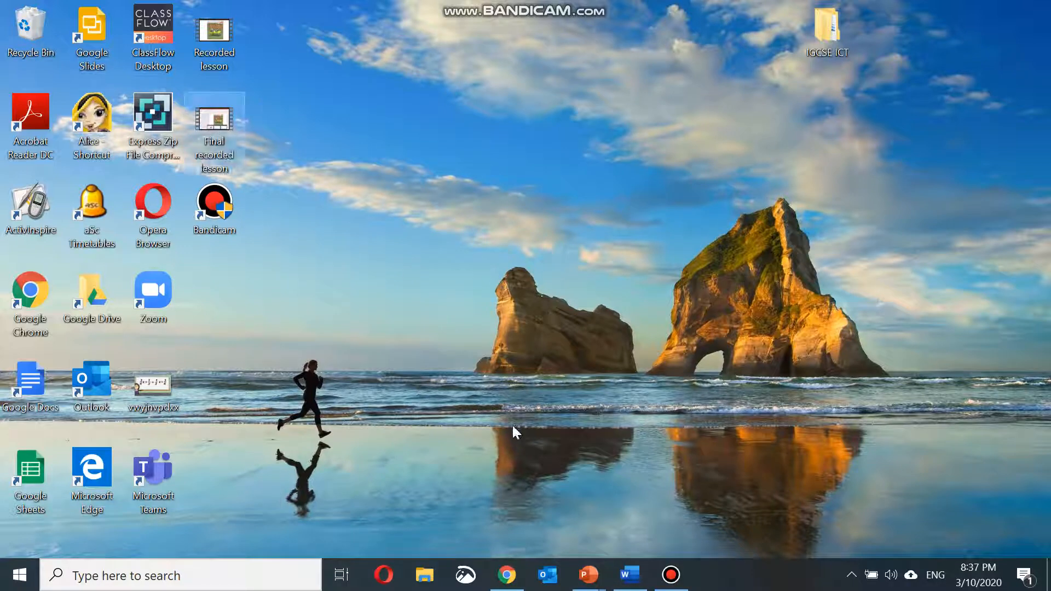